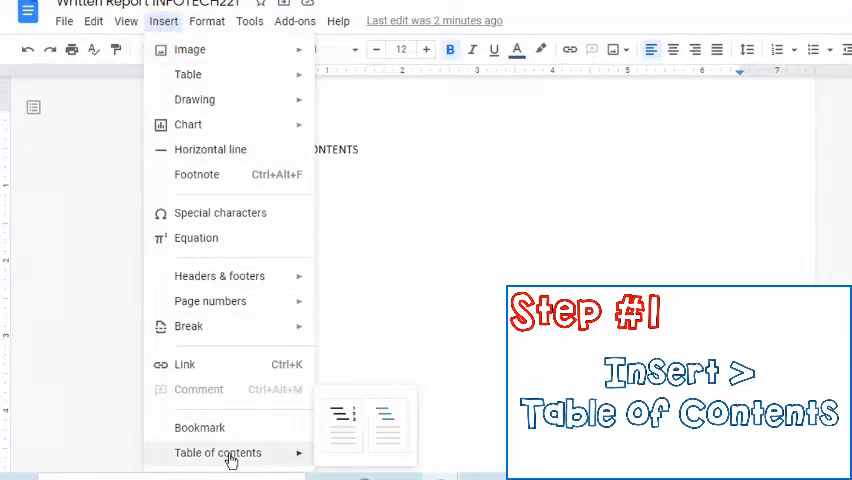
mouse_move(342, 420)
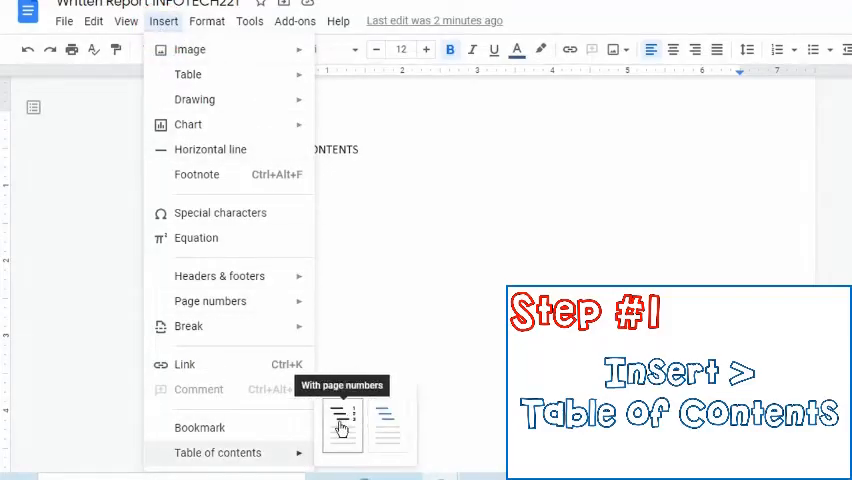
- Insert a table of contents with page numbers under the report title
left_click(342, 416)
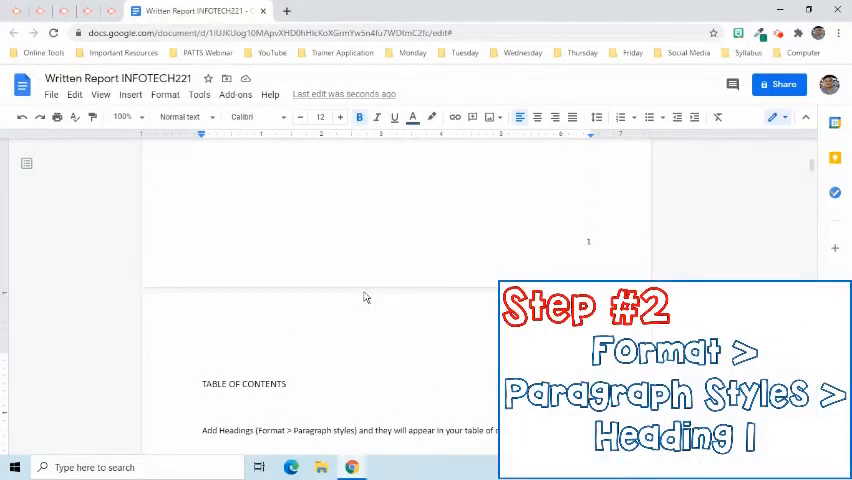
- Apply Heading 1 to the ACKNOWLEDGEMENT and TABLE OF CONTENTS titles
scroll("down", 3)
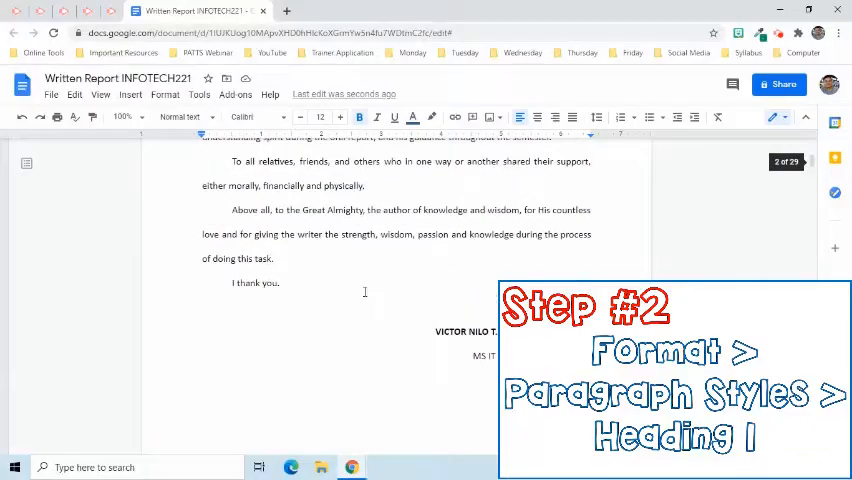
scroll("up", 3)
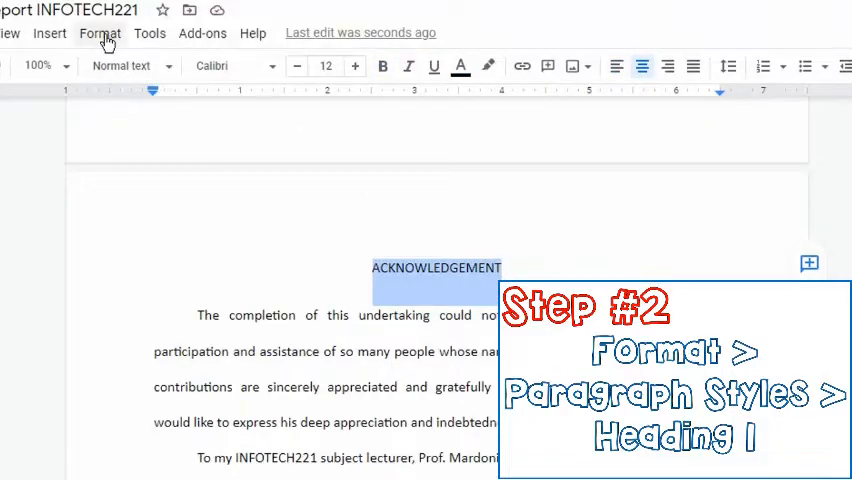
left_click(100, 32)
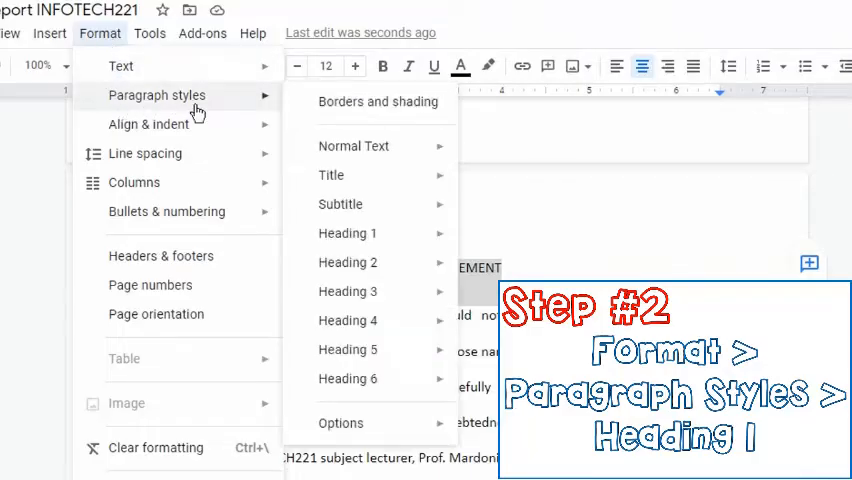
mouse_move(348, 232)
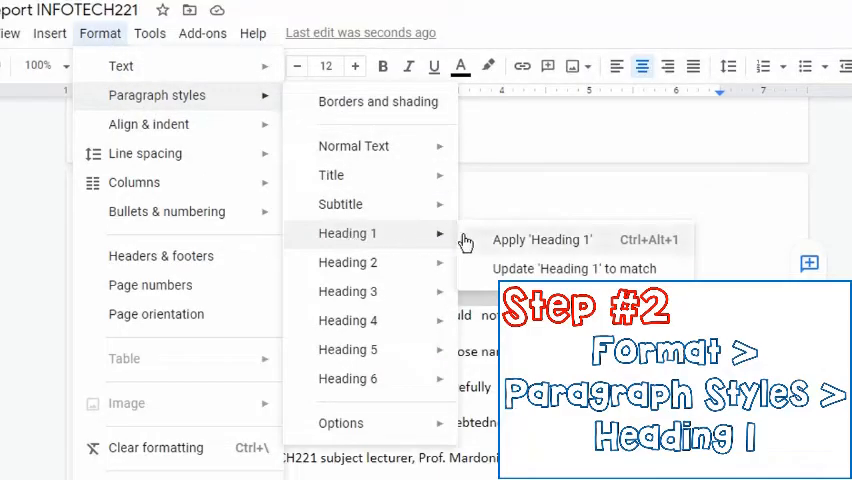
left_click(540, 240)
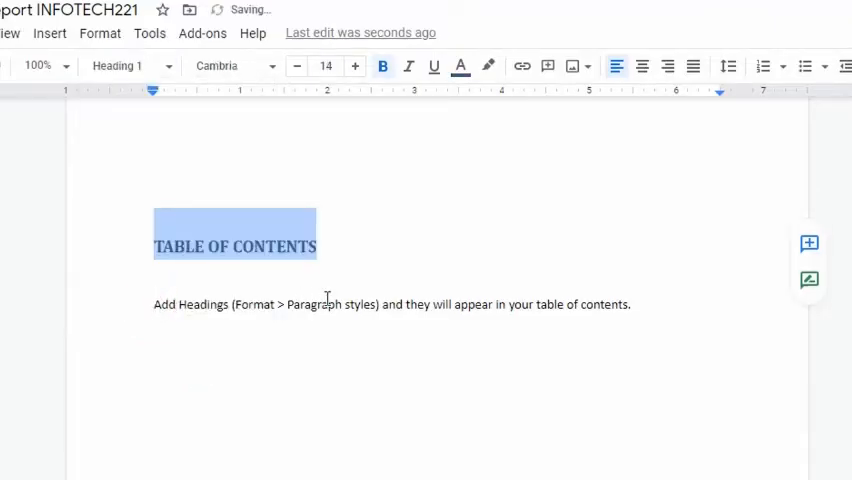
- Make LIST OF FIGURES and the following section titles Heading 1
scroll("down", 3)
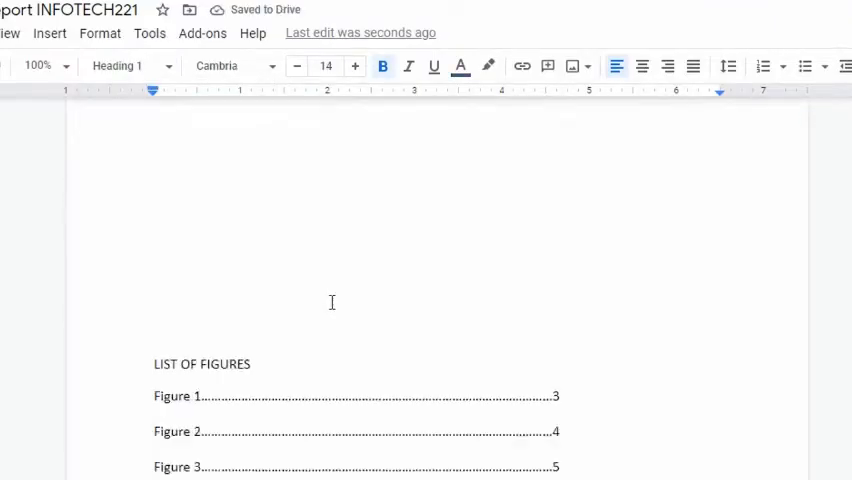
left_click(128, 66)
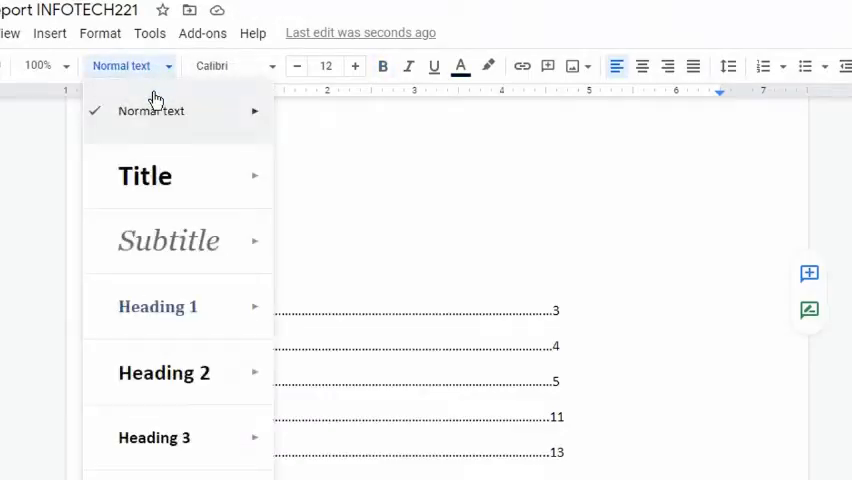
left_click(158, 306)
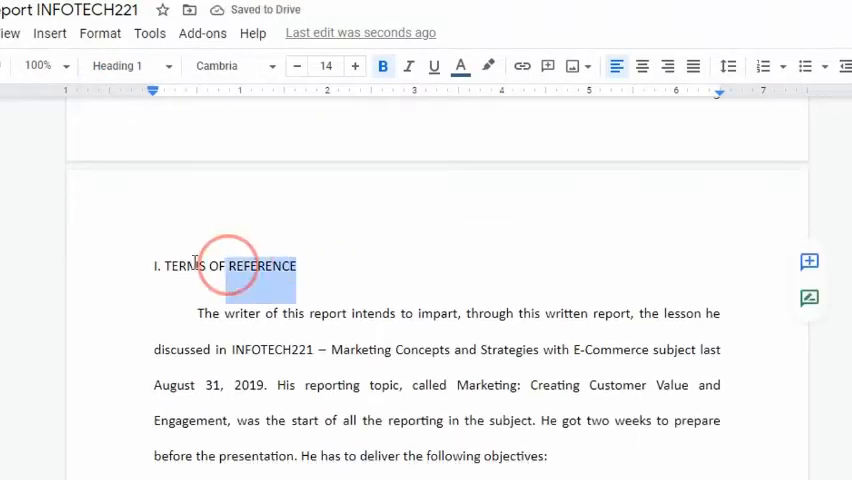
scroll("down", 3)
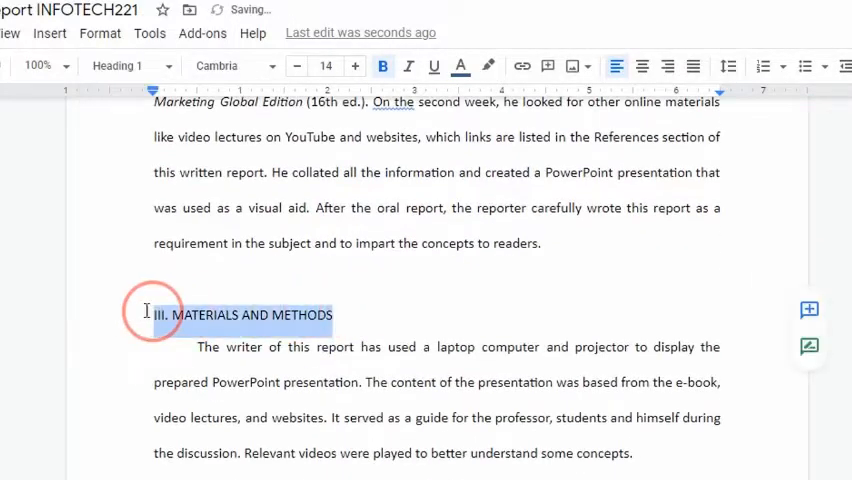
scroll("down", 3)
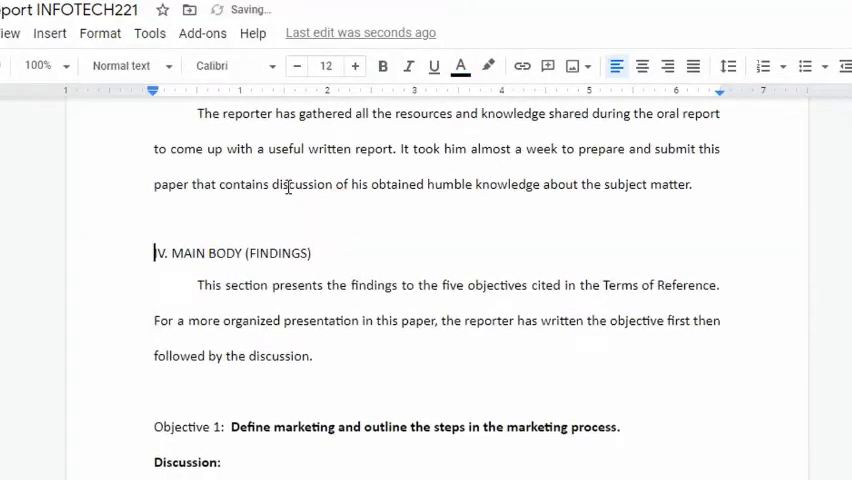
- Make IV. MAIN BODY (FINDINGS) and the remaining sections Heading 1
left_click(128, 66)
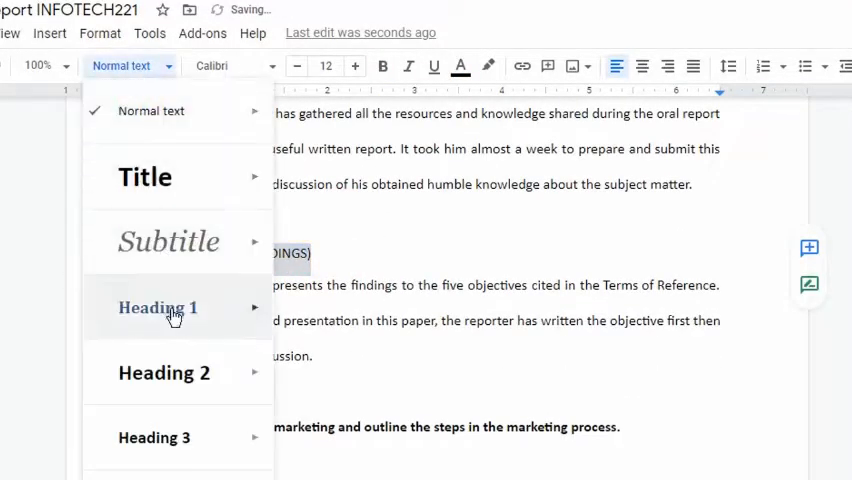
left_click(156, 308)
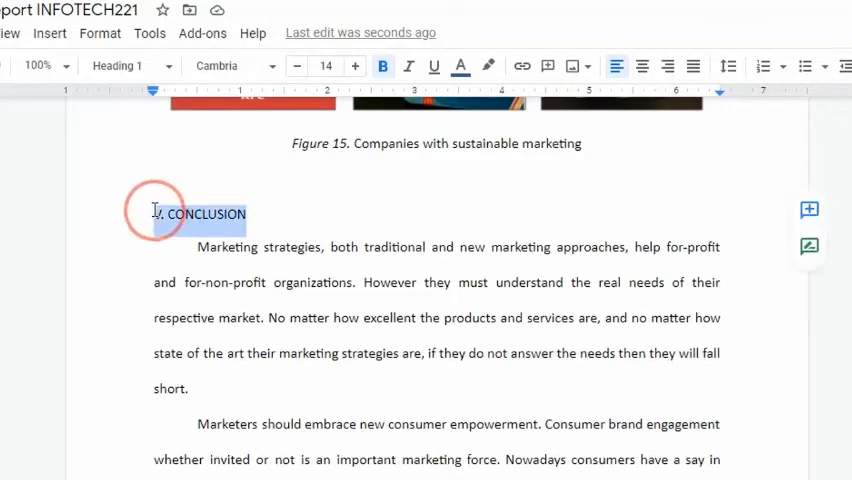
scroll("down", 3)
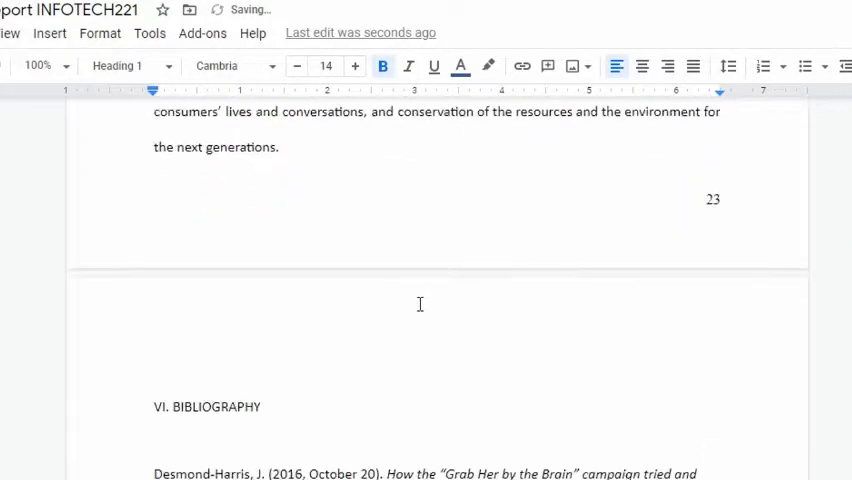
left_click(128, 64)
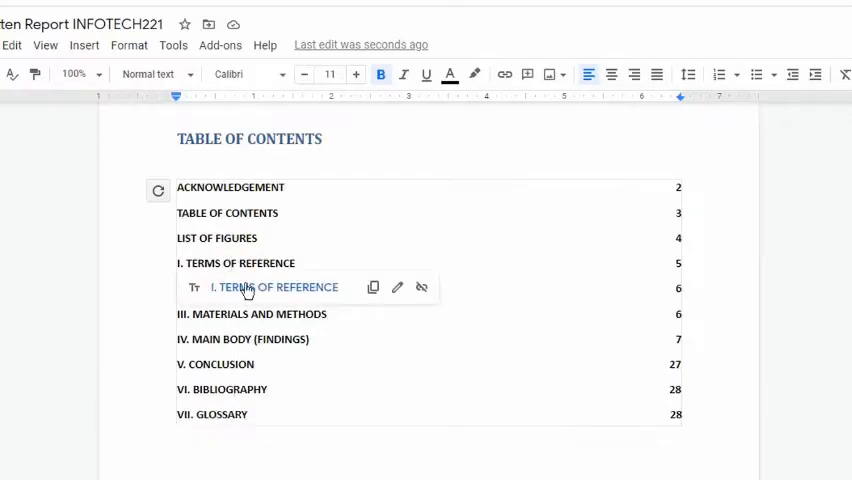
- Jump to the I. TERMS OF REFERENCE section from its table-of-contents entry
left_click(272, 288)
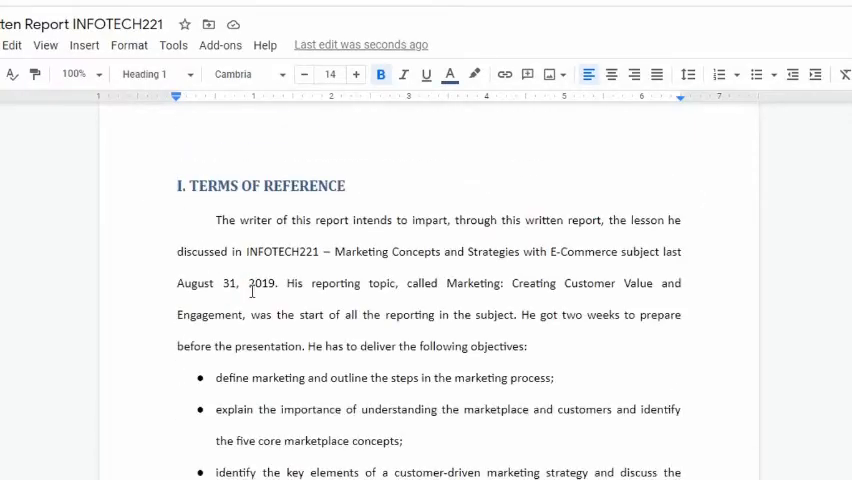